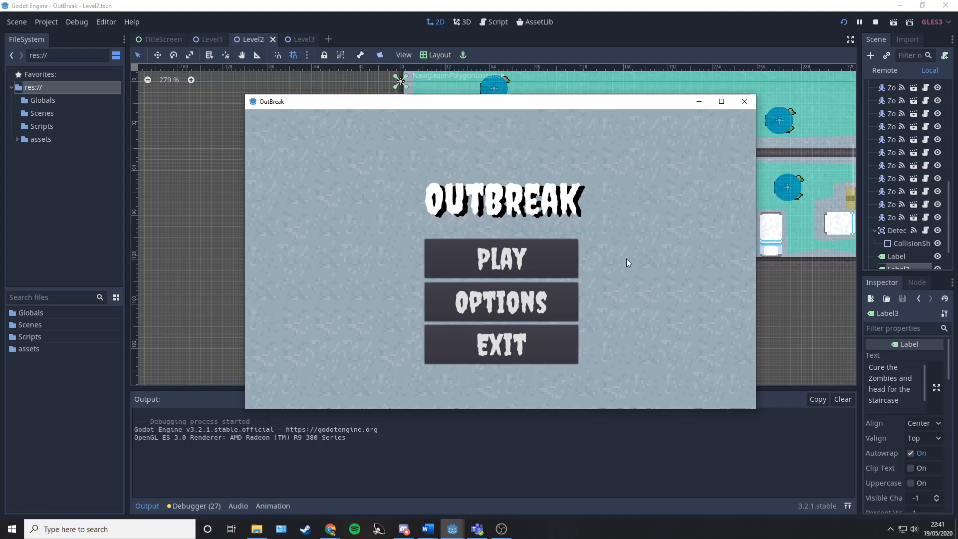
{"action": "mouse_move", "coordinate": [443, 161]}
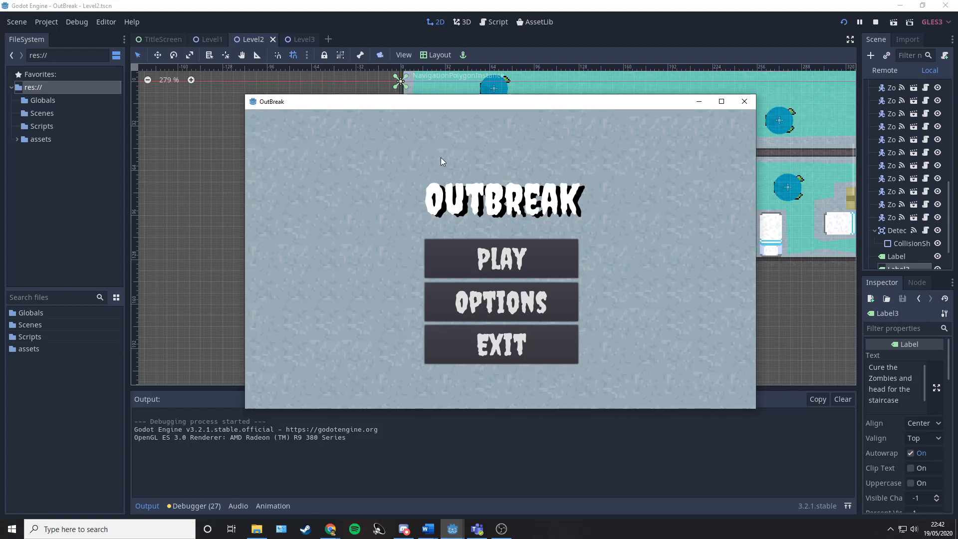
{"action": "mouse_move", "coordinate": [627, 315]}
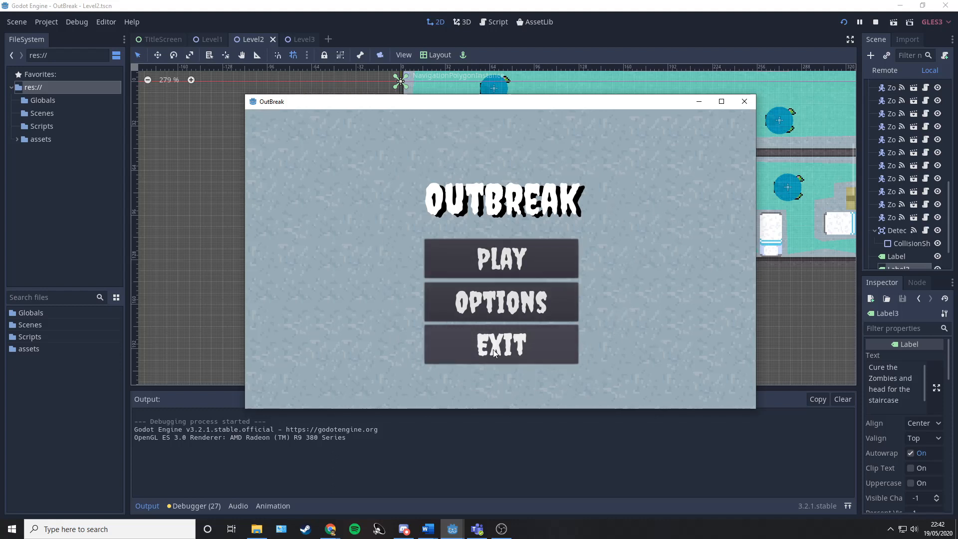
Step: In the settings screen, try 1920 X 1080 resolution, then revert to 1024 X 600
{"action": "left_click", "coordinate": [501, 302]}
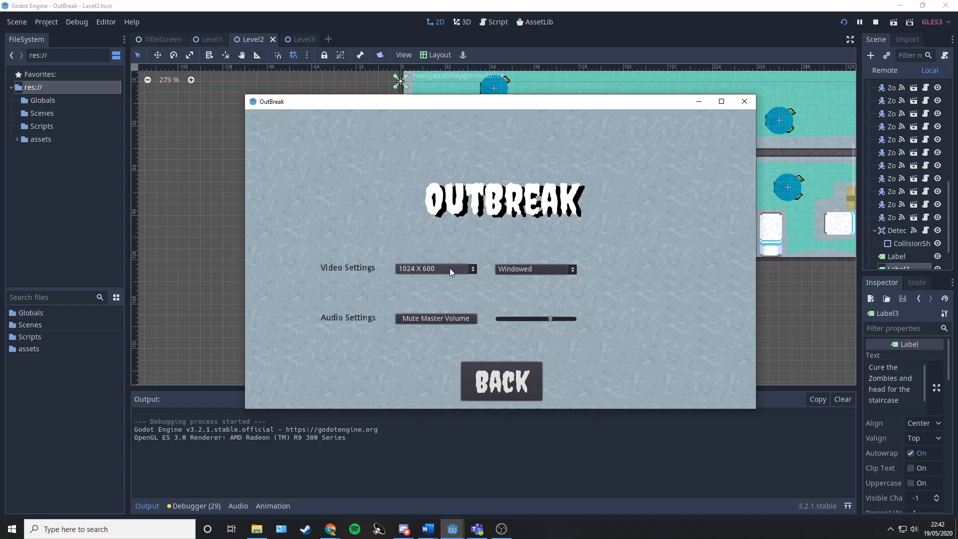
{"action": "mouse_move", "coordinate": [436, 318]}
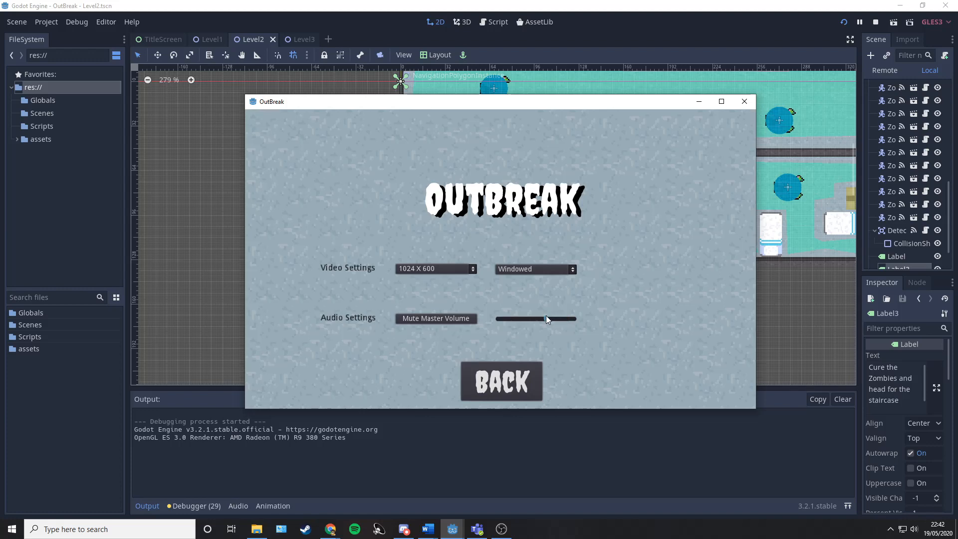
{"action": "left_click", "coordinate": [434, 268]}
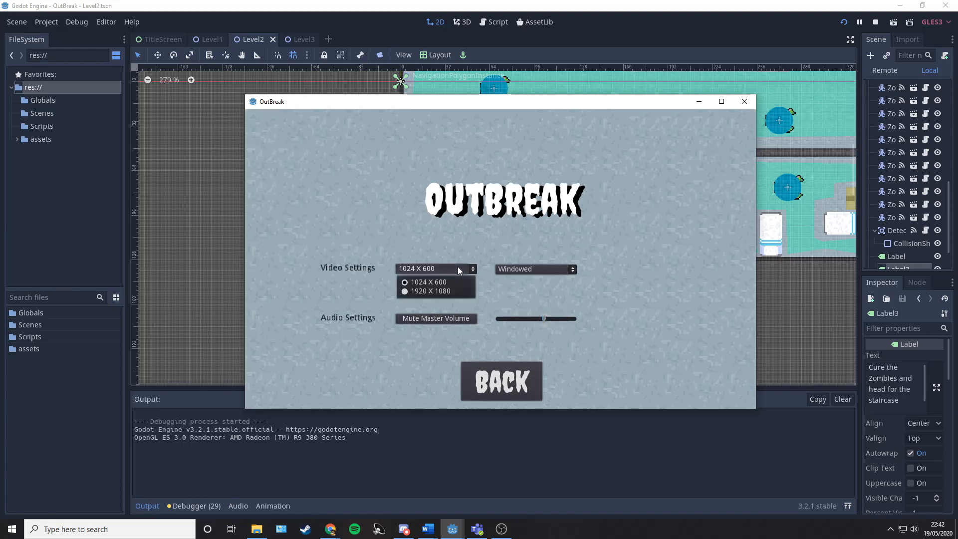
{"action": "left_click", "coordinate": [429, 291]}
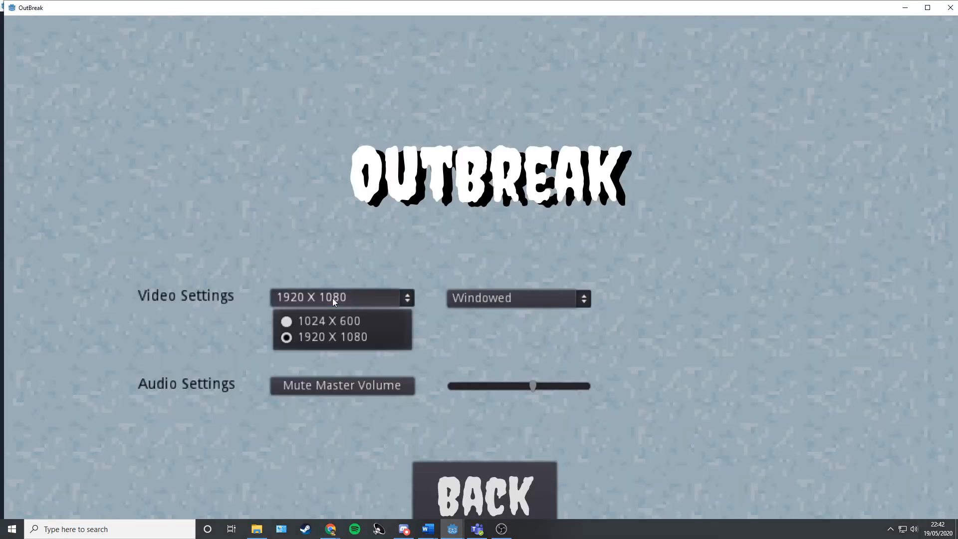
{"action": "left_click", "coordinate": [328, 320]}
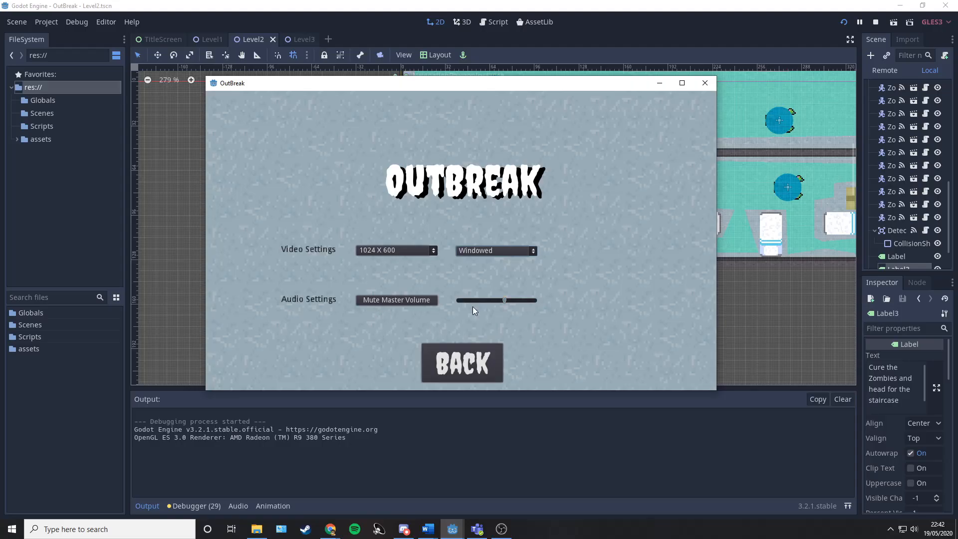
Step: Return to the title menu, start a new game, and walk the player along the corridor
{"action": "left_click", "coordinate": [460, 362]}
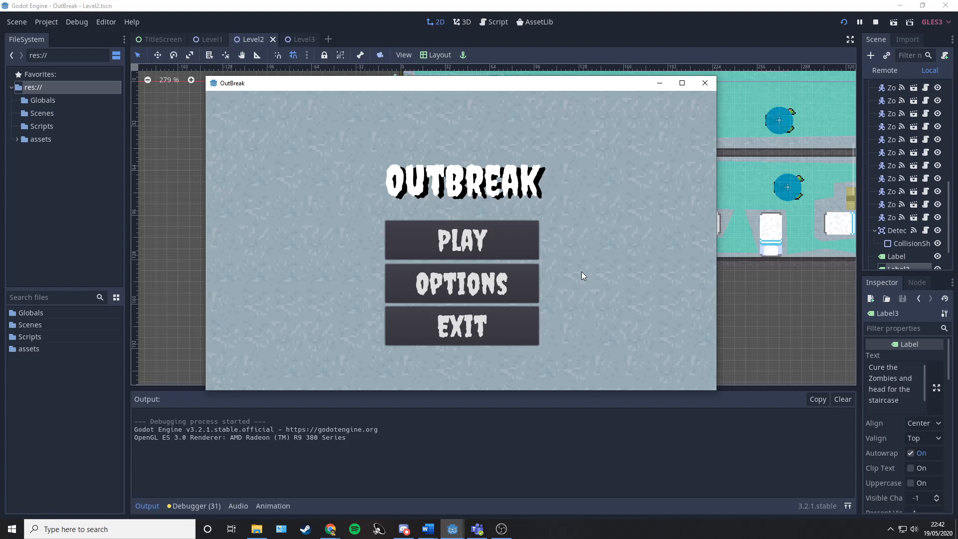
{"action": "mouse_move", "coordinate": [462, 240]}
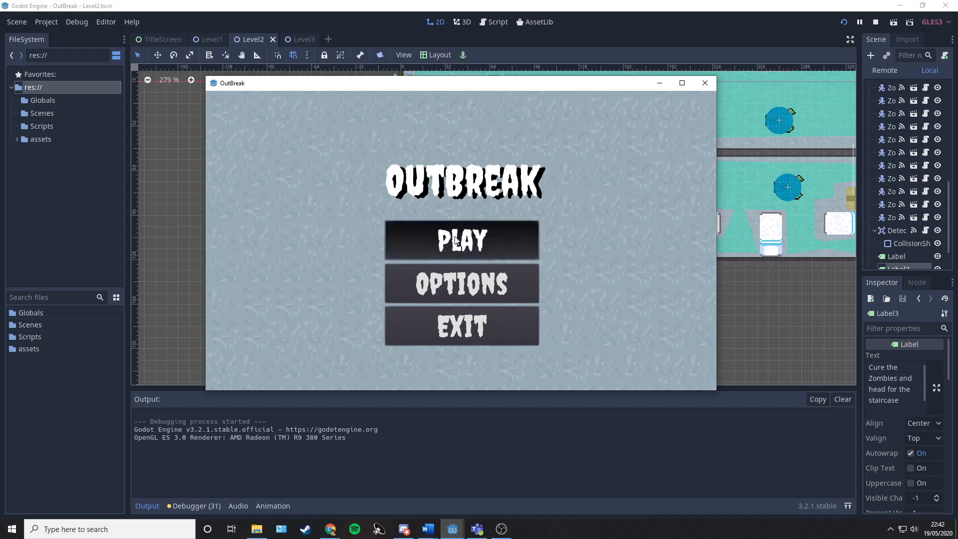
{"action": "left_click", "coordinate": [461, 240]}
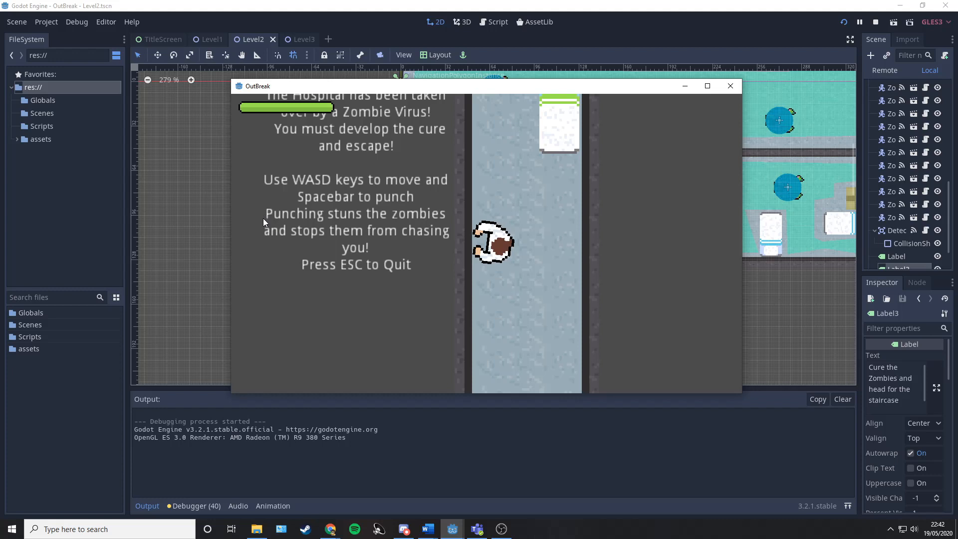
{"action": "key", "text": "d"}
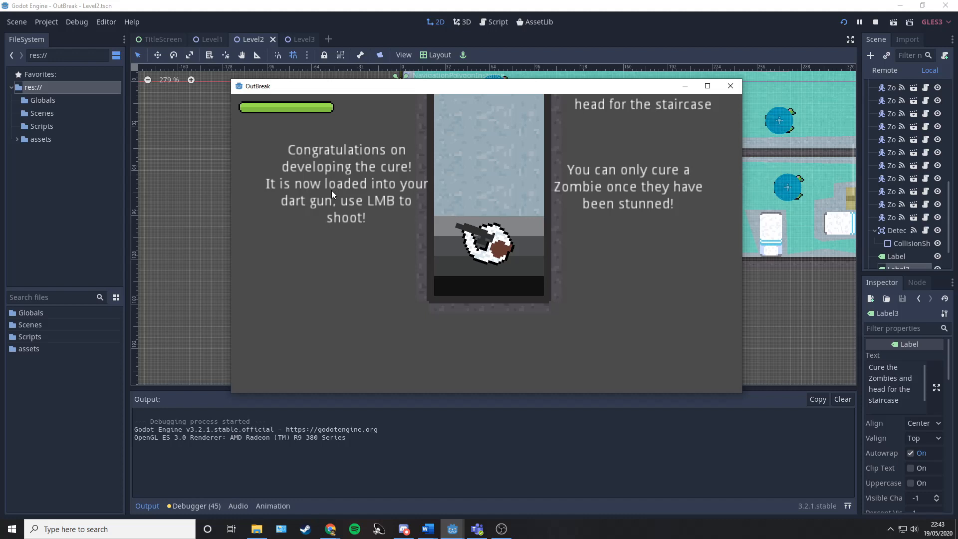
{"action": "mouse_move", "coordinate": [480, 172]}
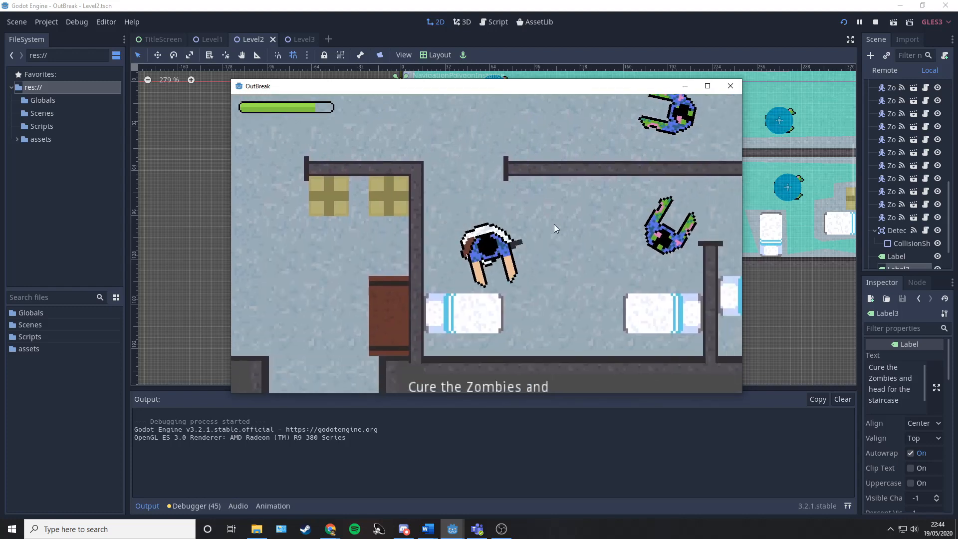
{"action": "mouse_move", "coordinate": [579, 256]}
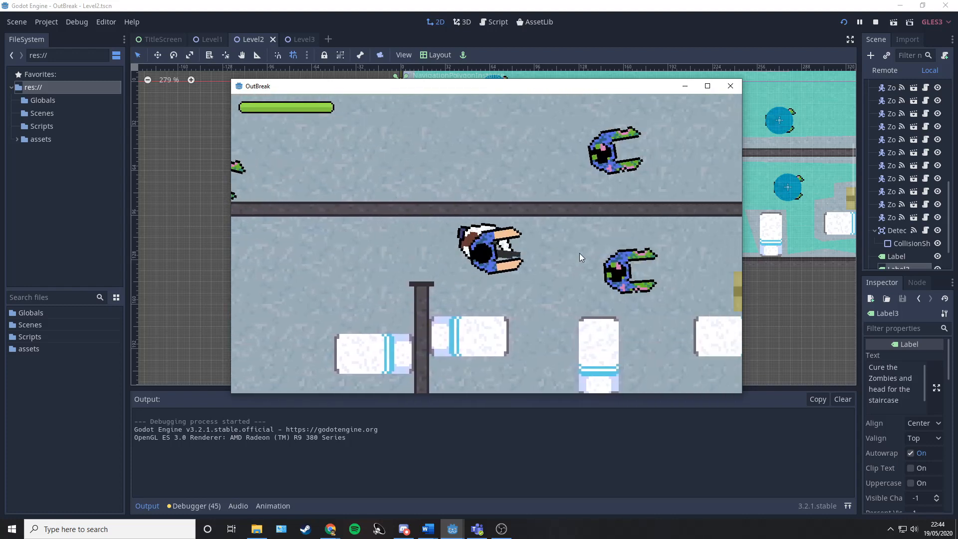